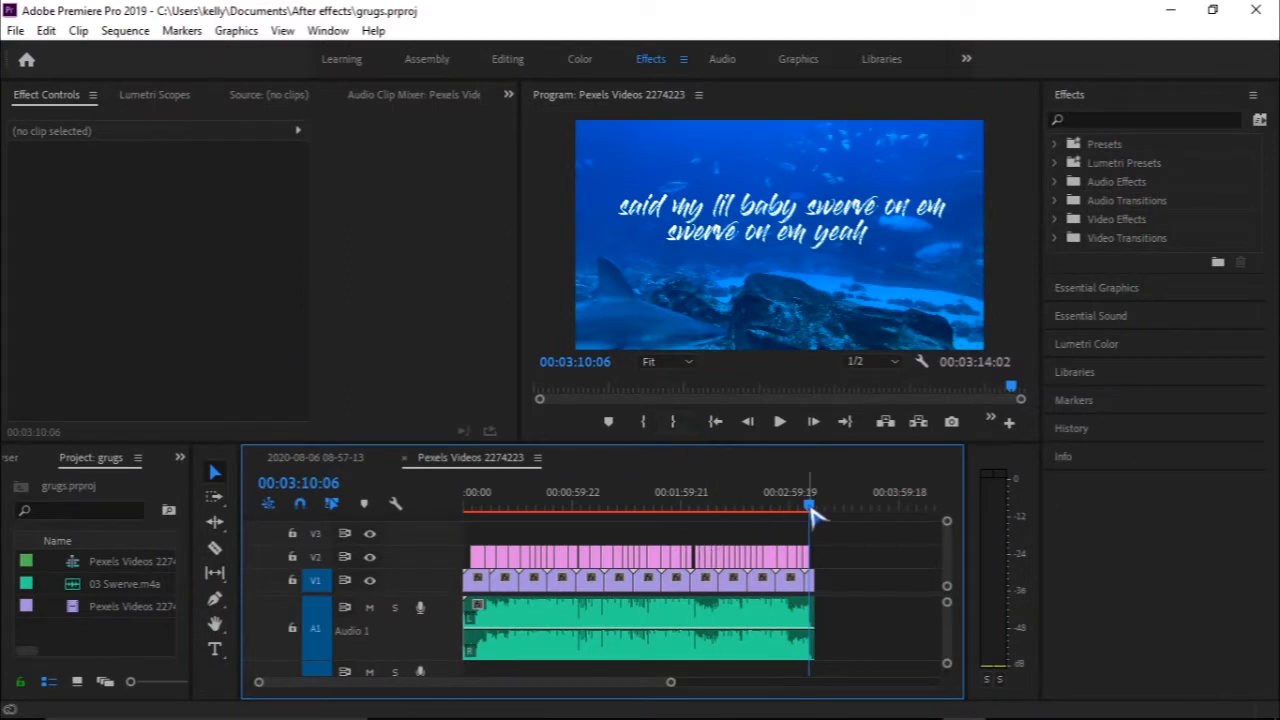
Step: Move the playhead to 00:02:10:23, on the 'champagne blocks we gon serve it when it pop' lyric
{"action": "left_click", "coordinate": [700, 492]}
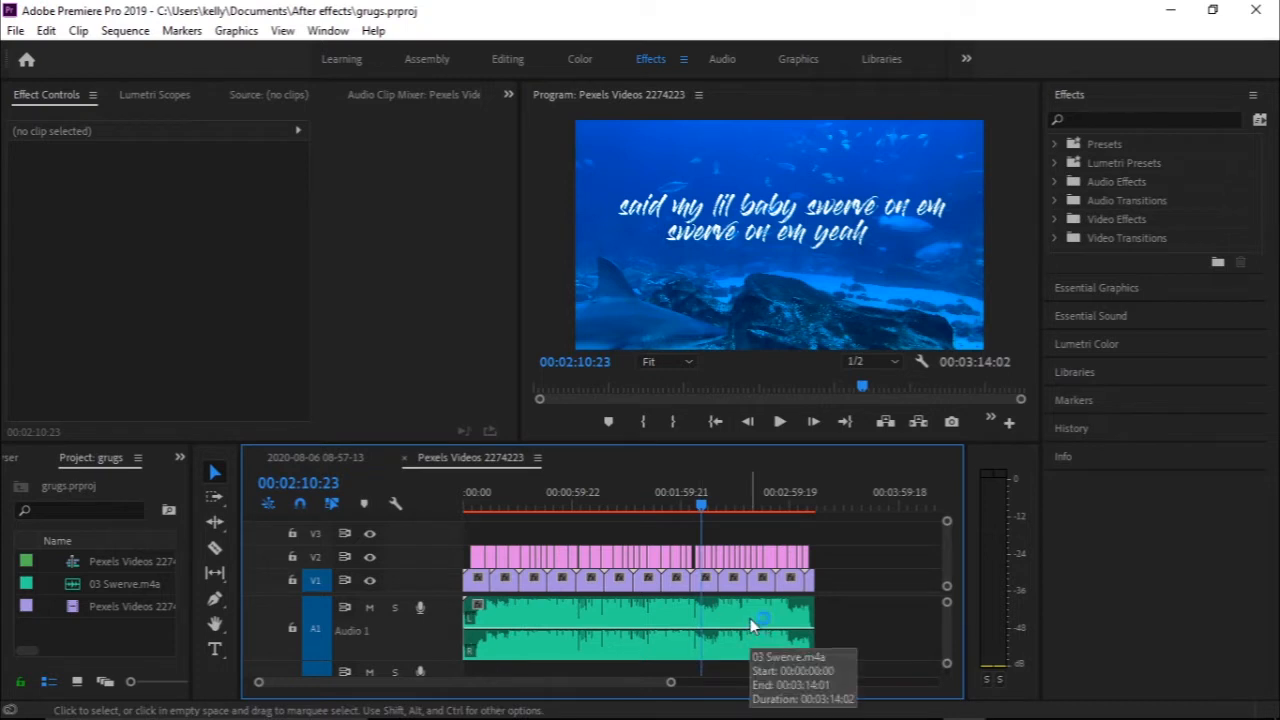
{"action": "mouse_move", "coordinate": [755, 625]}
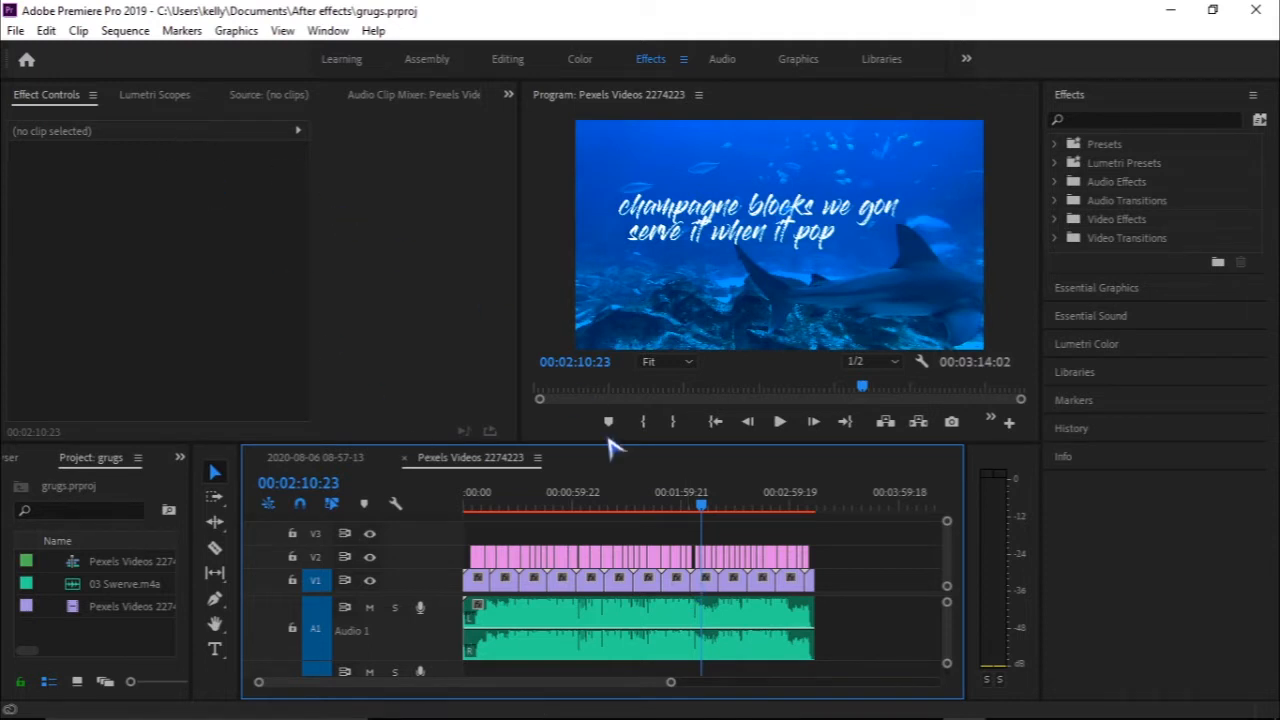
{"action": "mouse_move", "coordinate": [625, 472]}
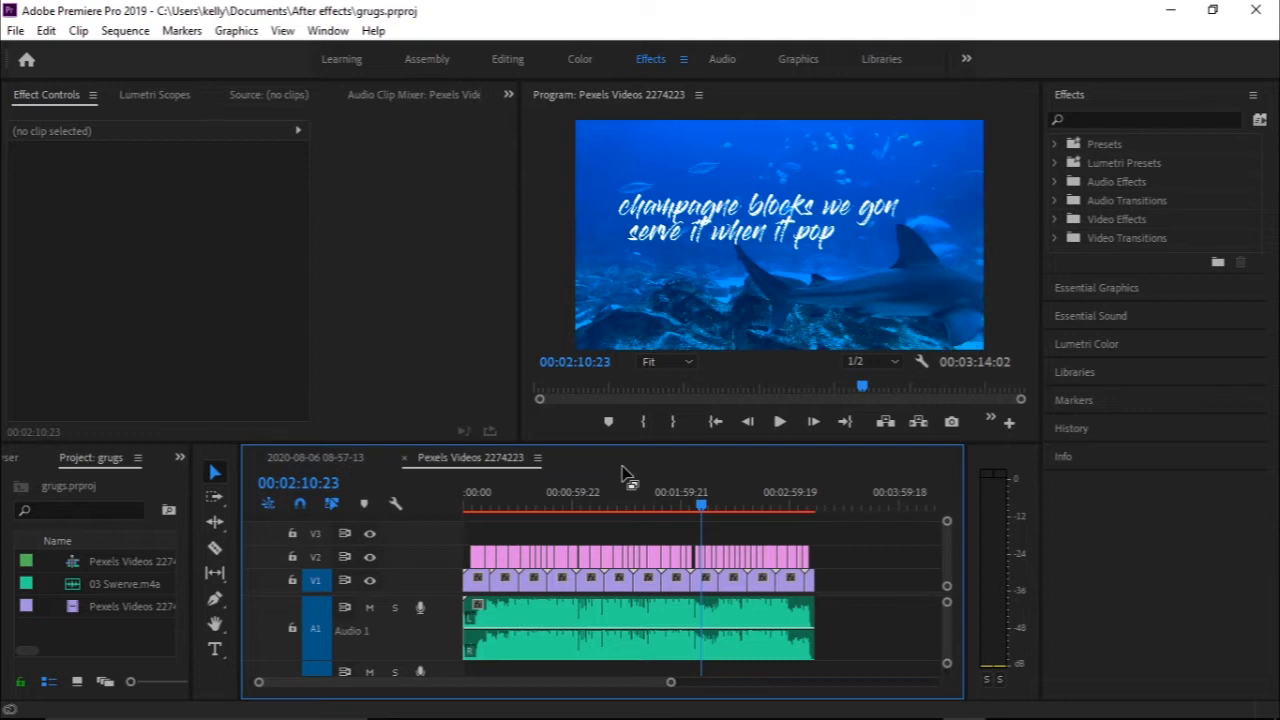
{"action": "mouse_move", "coordinate": [408, 355]}
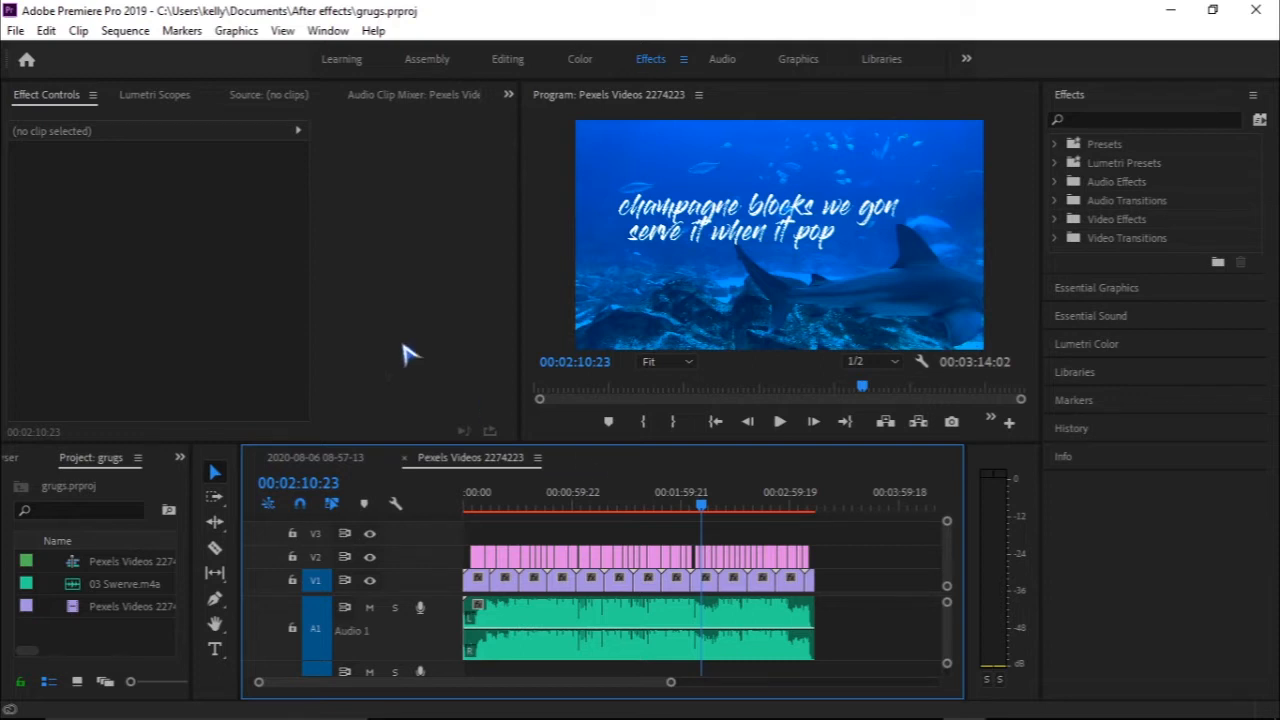
{"action": "mouse_move", "coordinate": [15, 30]}
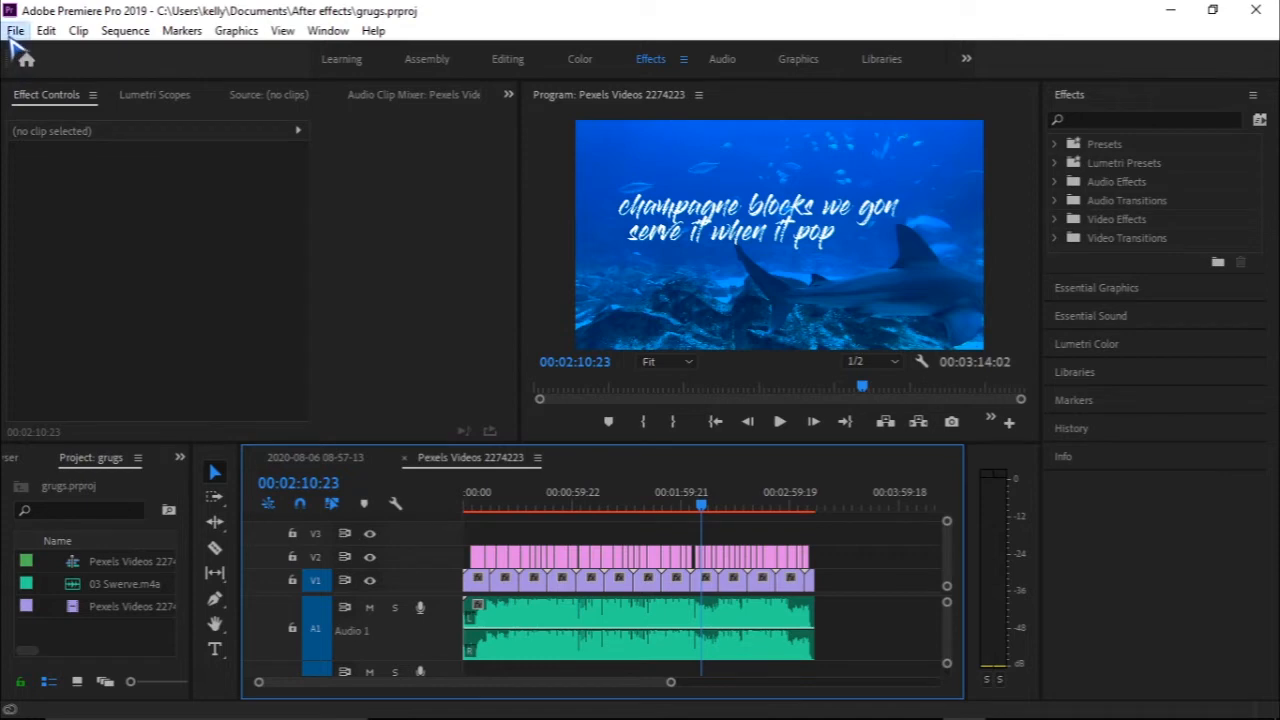
Step: Open the File menu to reach Export > Media for the Pexels Videos 2274223 sequence
{"action": "left_click", "coordinate": [15, 30]}
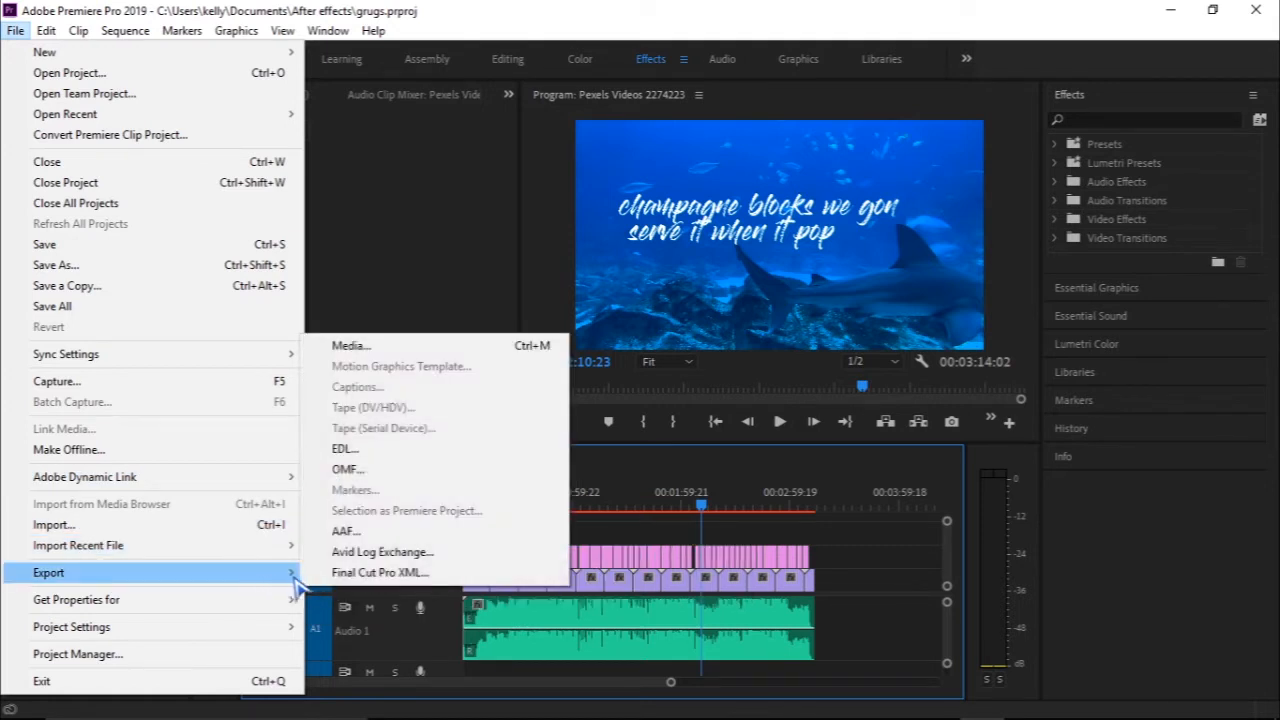
{"action": "mouse_move", "coordinate": [380, 572]}
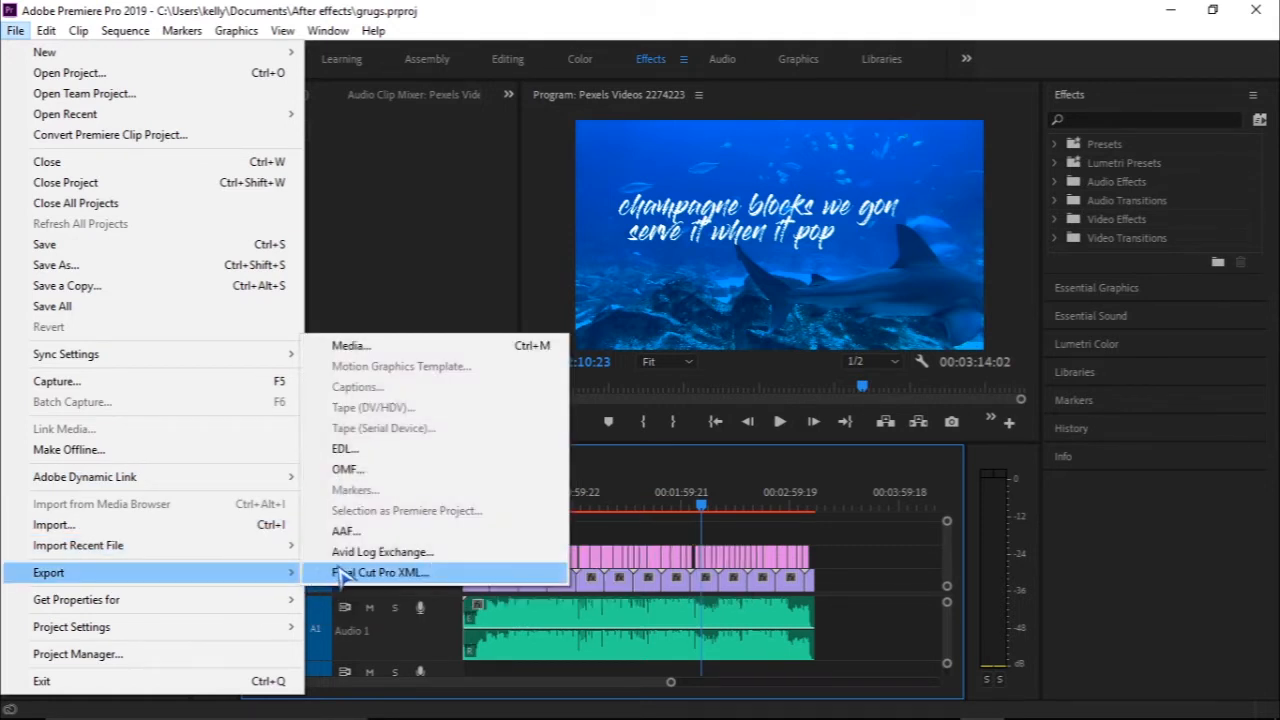
{"action": "mouse_move", "coordinate": [407, 345]}
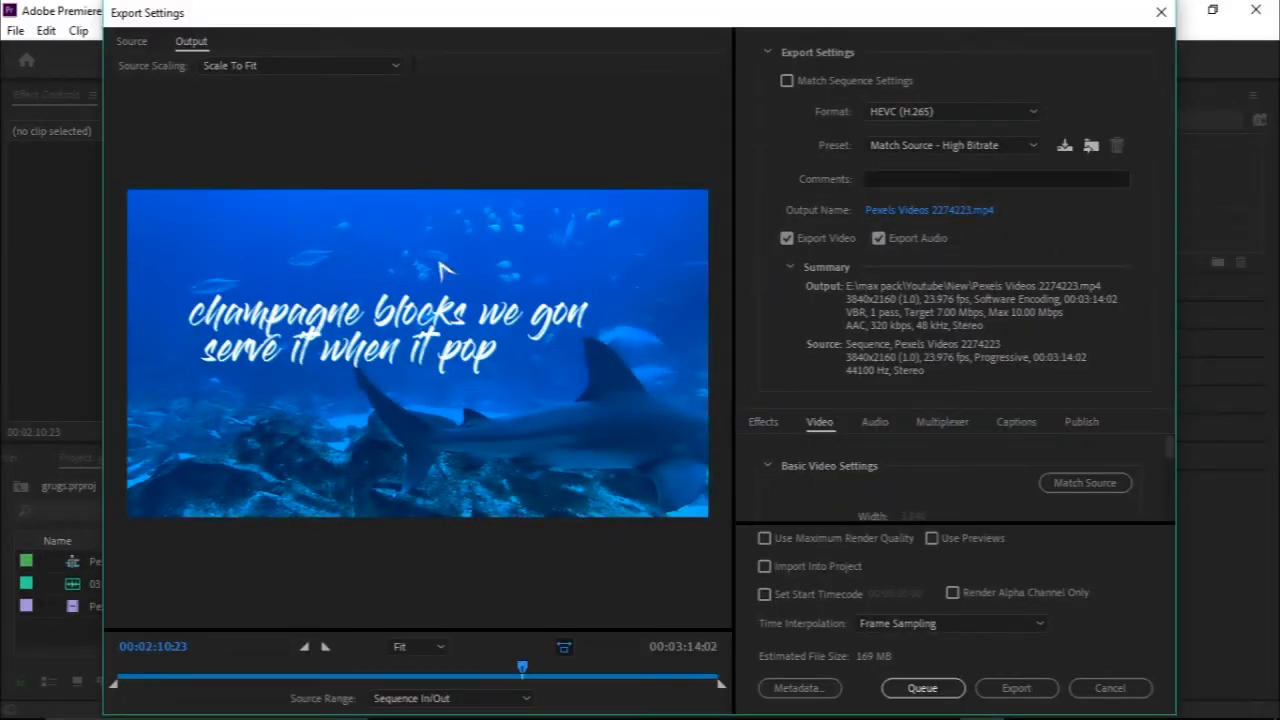
{"action": "mouse_move", "coordinate": [730, 125]}
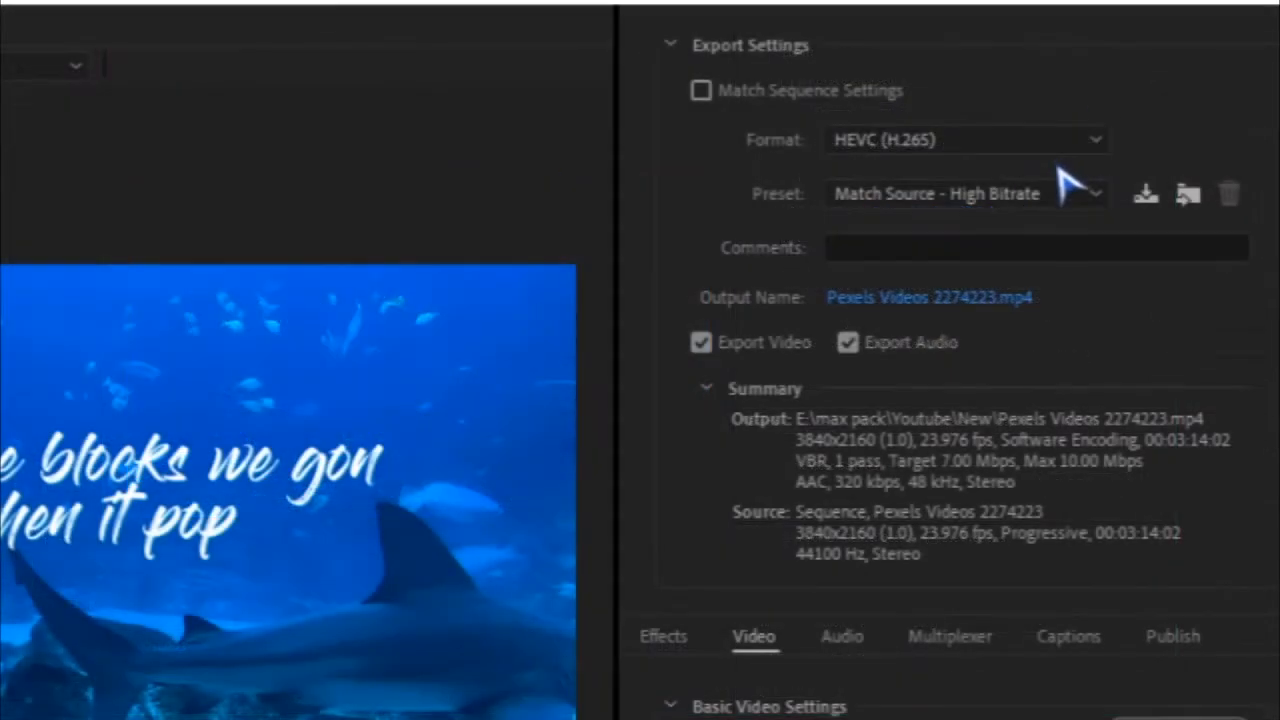
{"action": "mouse_move", "coordinate": [1080, 150]}
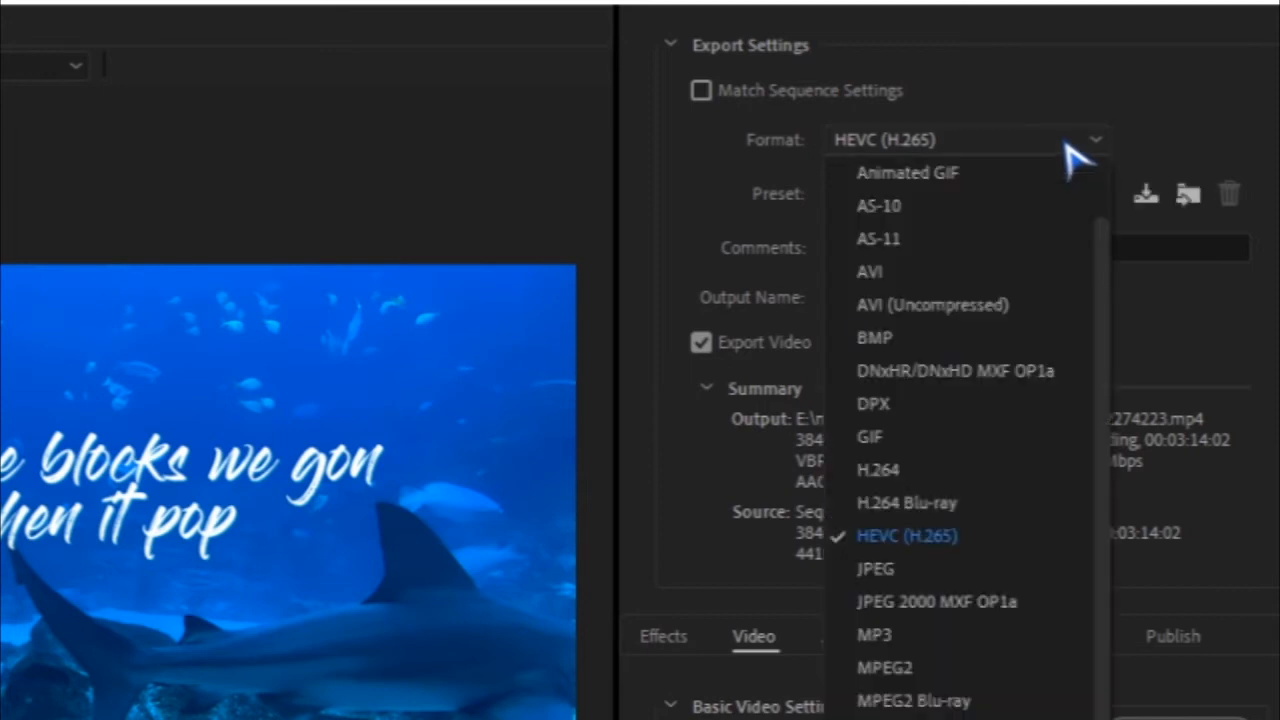
Step: Open the Preset dropdown in HEVC (H.265) export settings to choose HD 720p
{"action": "left_click", "coordinate": [906, 535]}
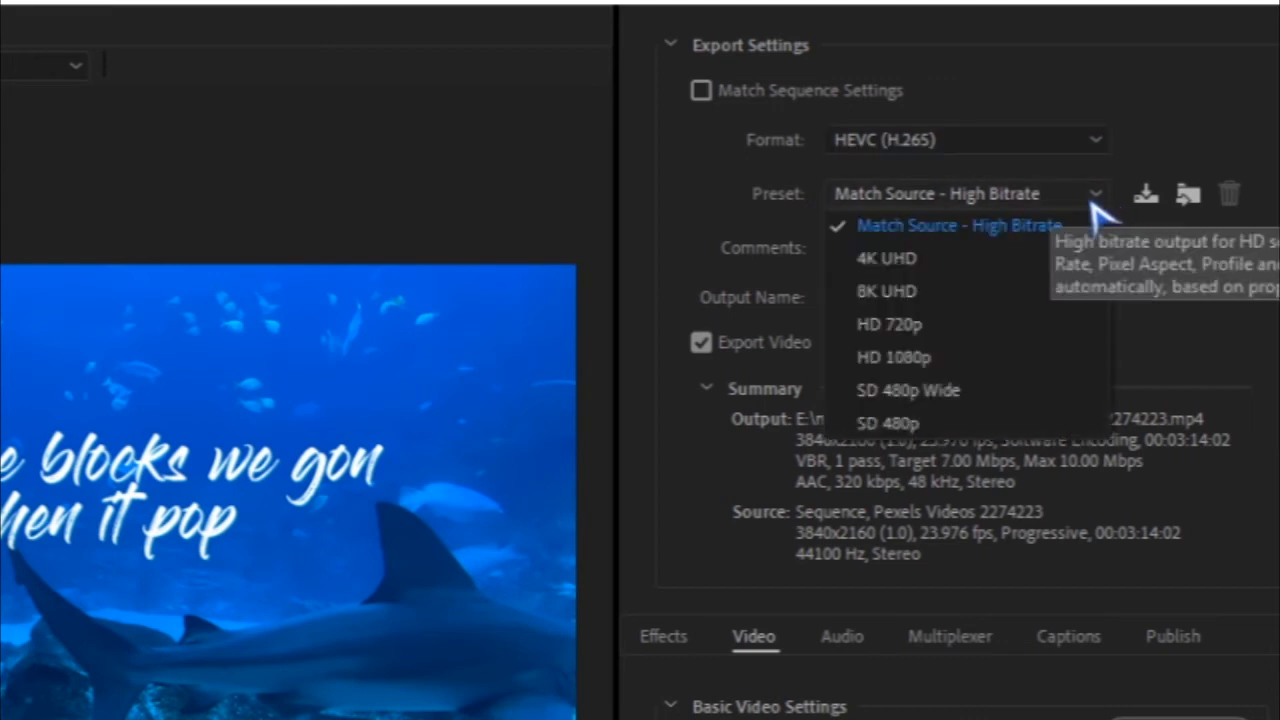
{"action": "mouse_move", "coordinate": [955, 324]}
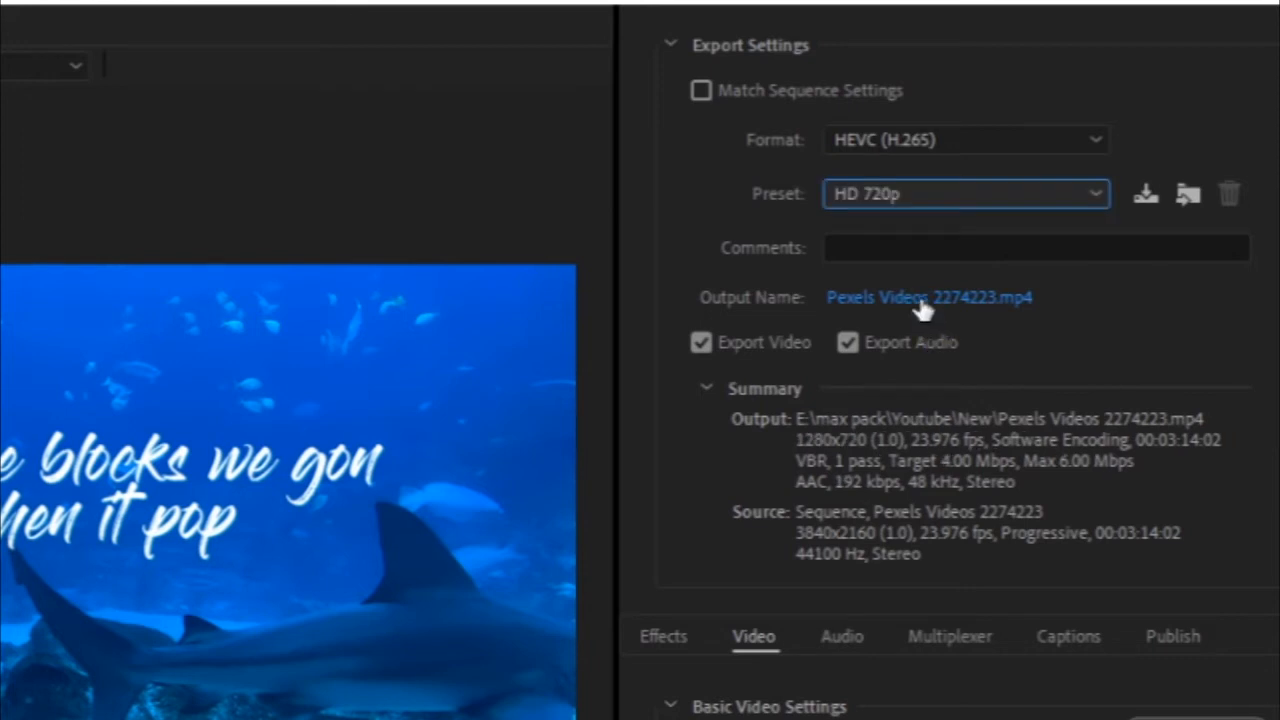
{"action": "mouse_move", "coordinate": [925, 297]}
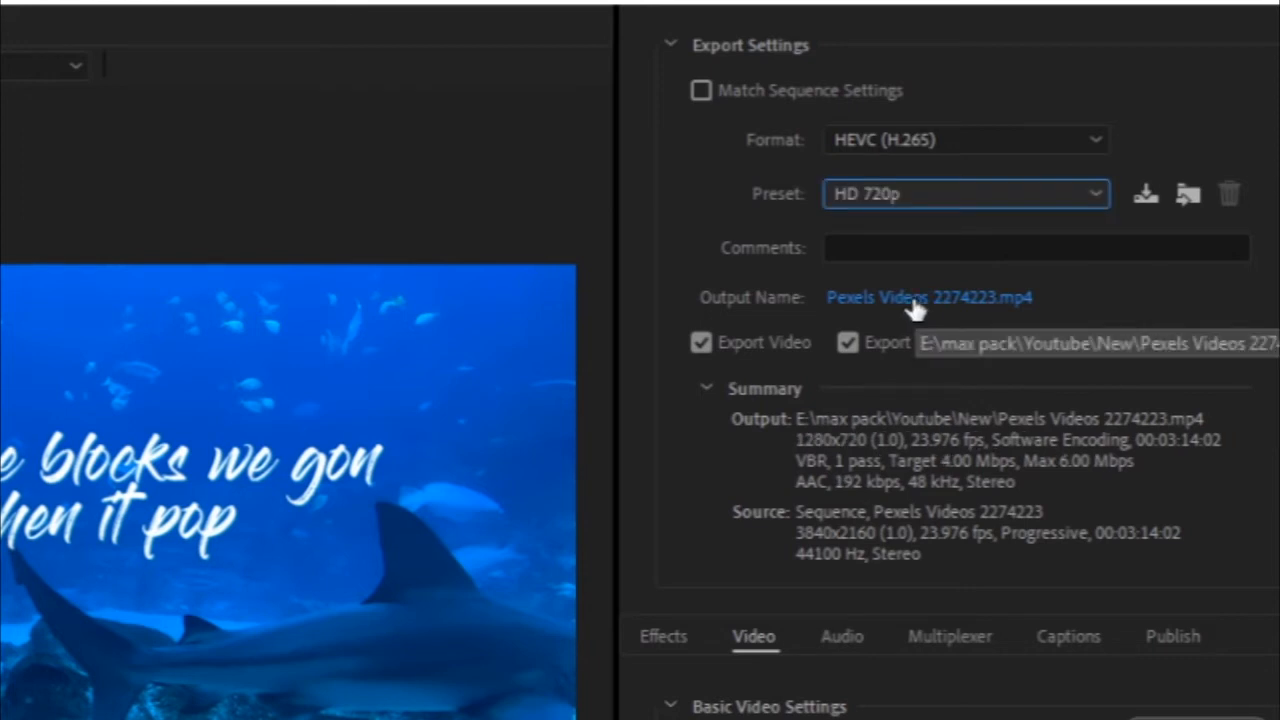
{"action": "mouse_move", "coordinate": [895, 307]}
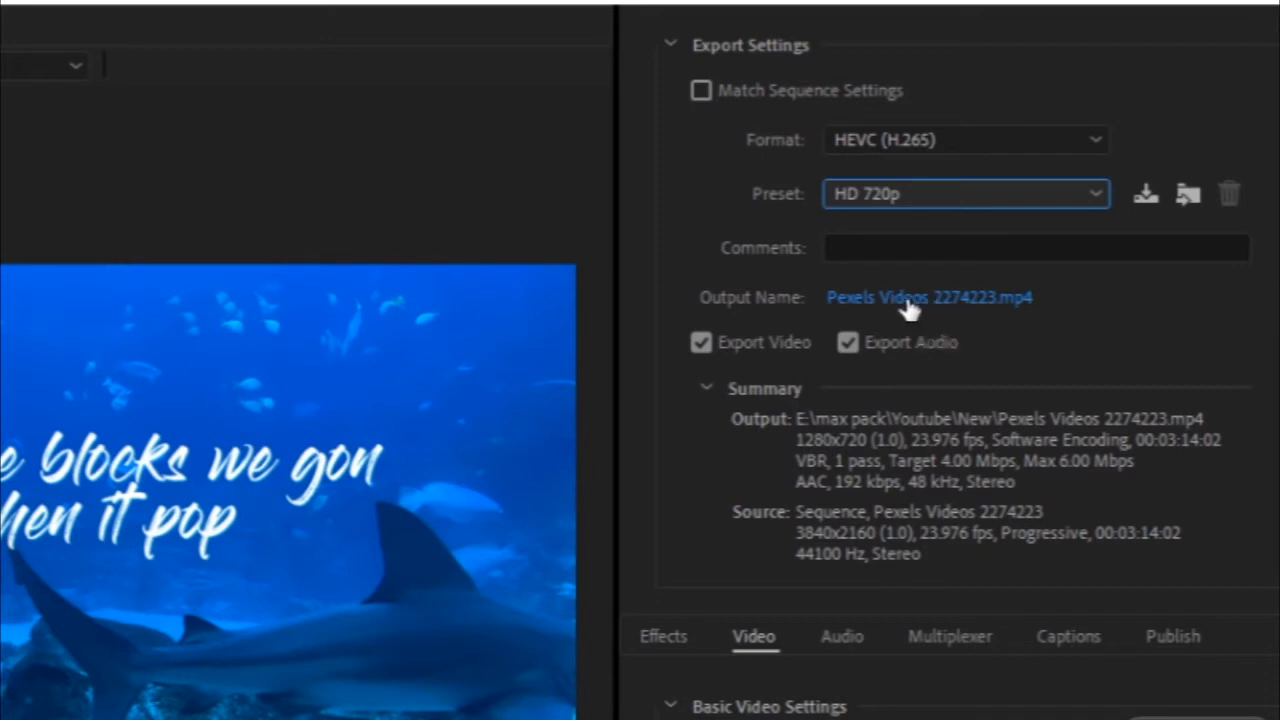
{"action": "mouse_move", "coordinate": [985, 378]}
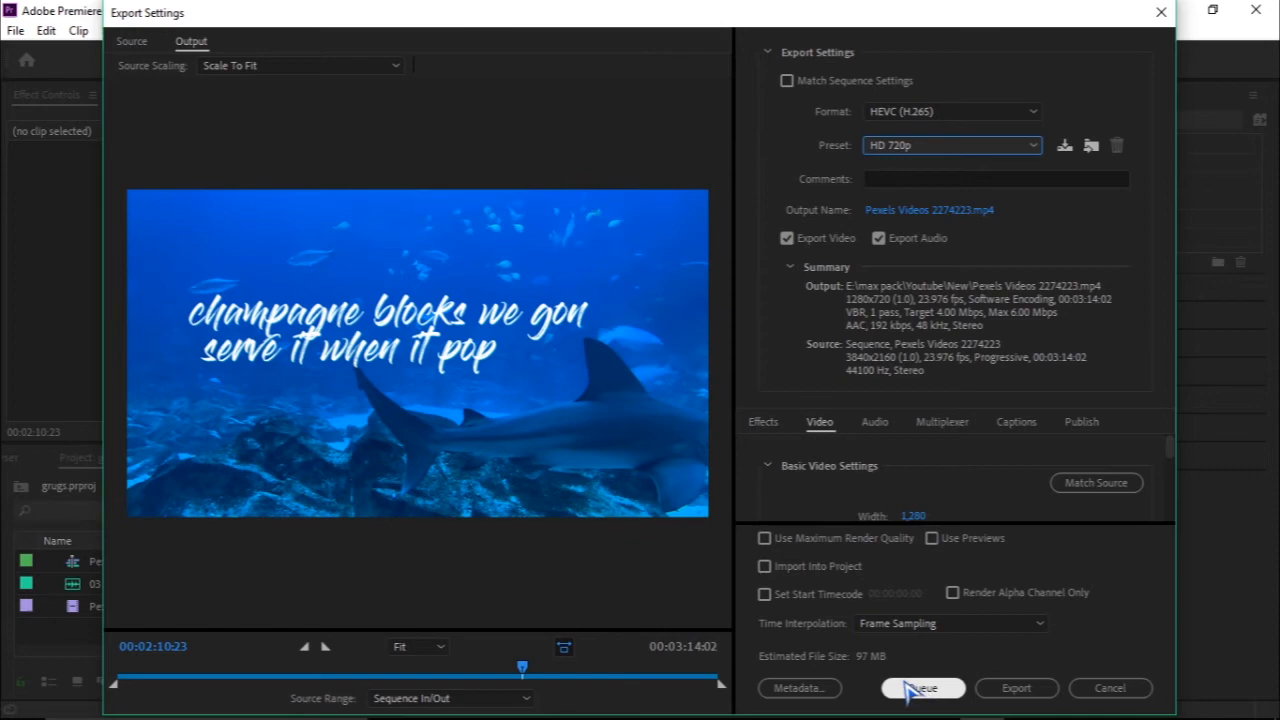
{"action": "mouse_move", "coordinate": [920, 688]}
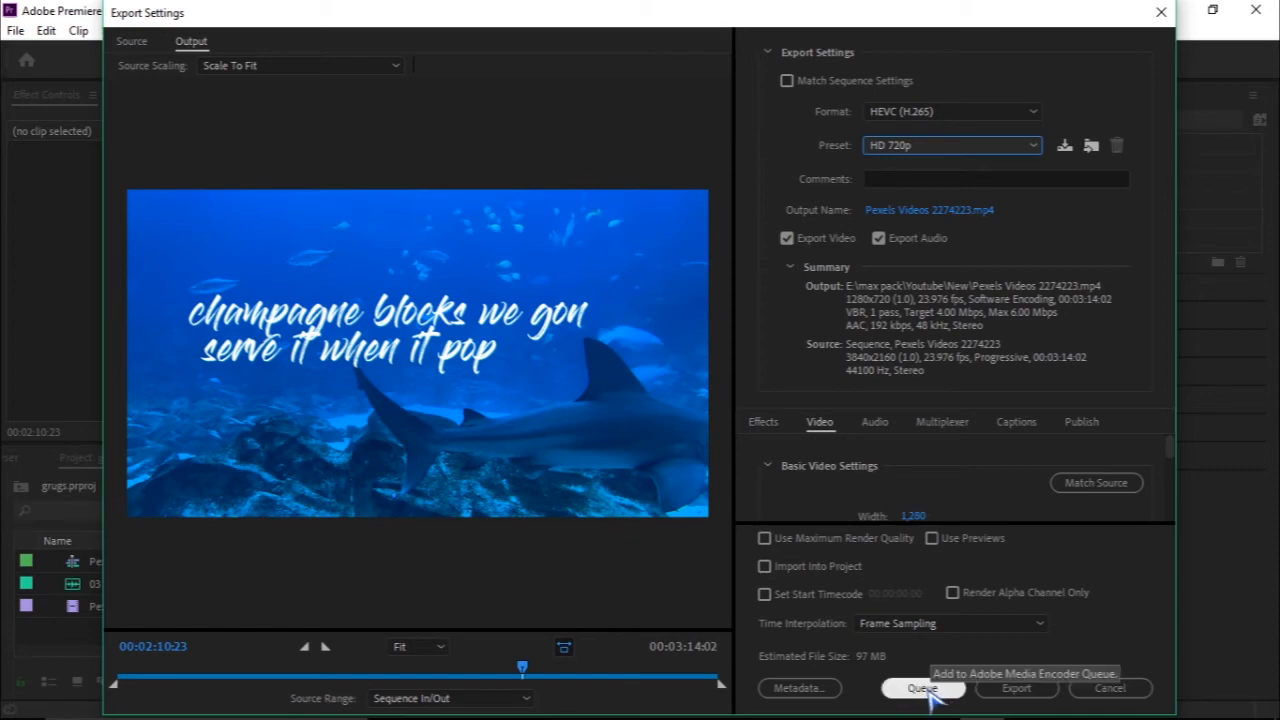
{"action": "left_click", "coordinate": [921, 688]}
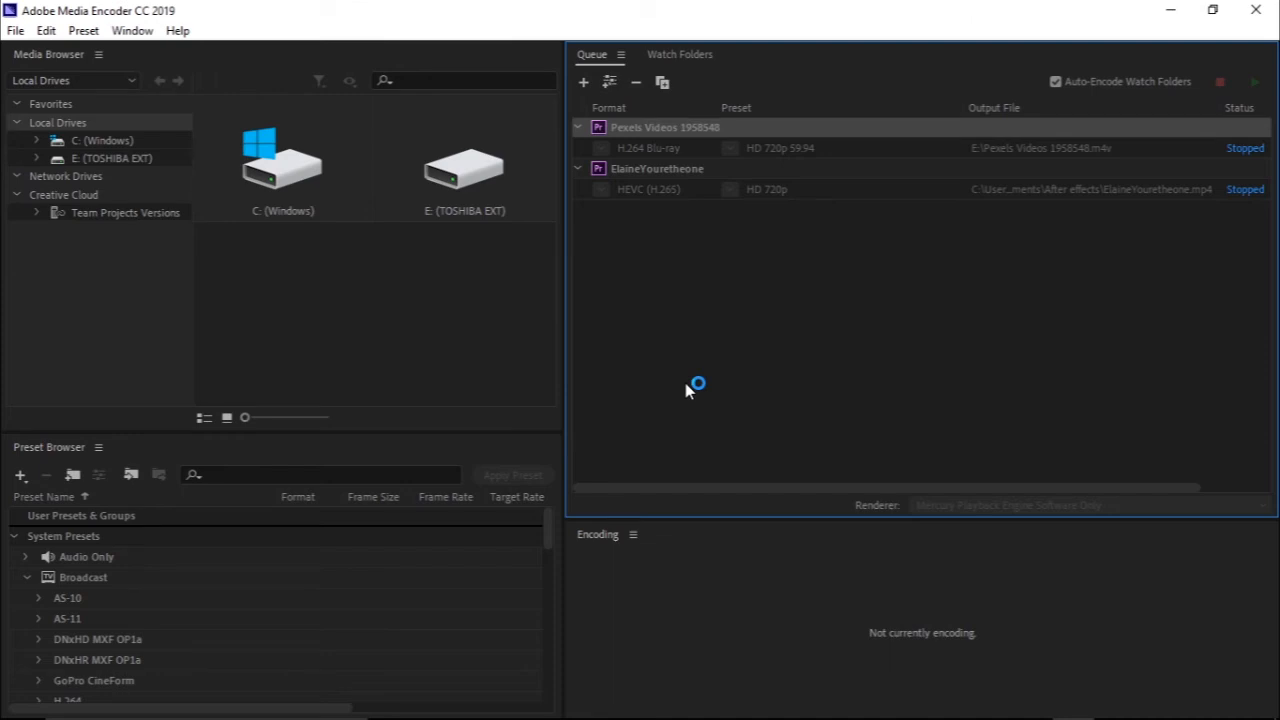
{"action": "mouse_move", "coordinate": [695, 395]}
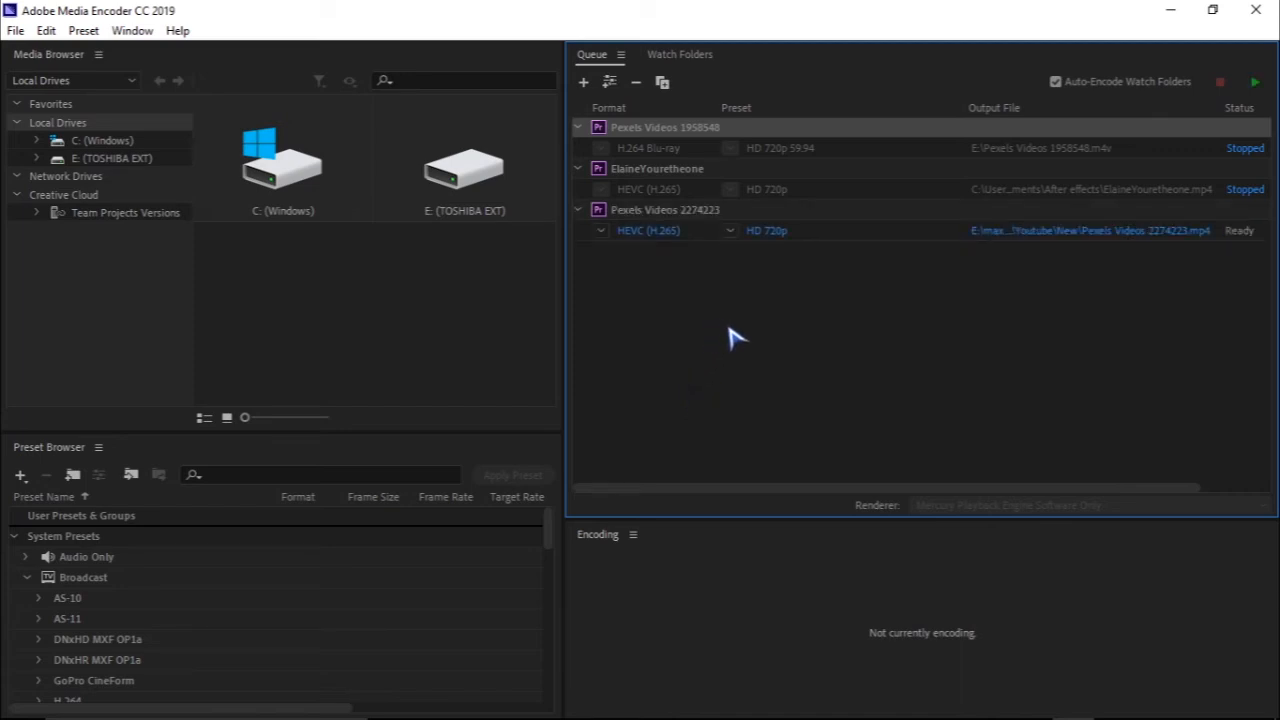
{"action": "mouse_move", "coordinate": [630, 243]}
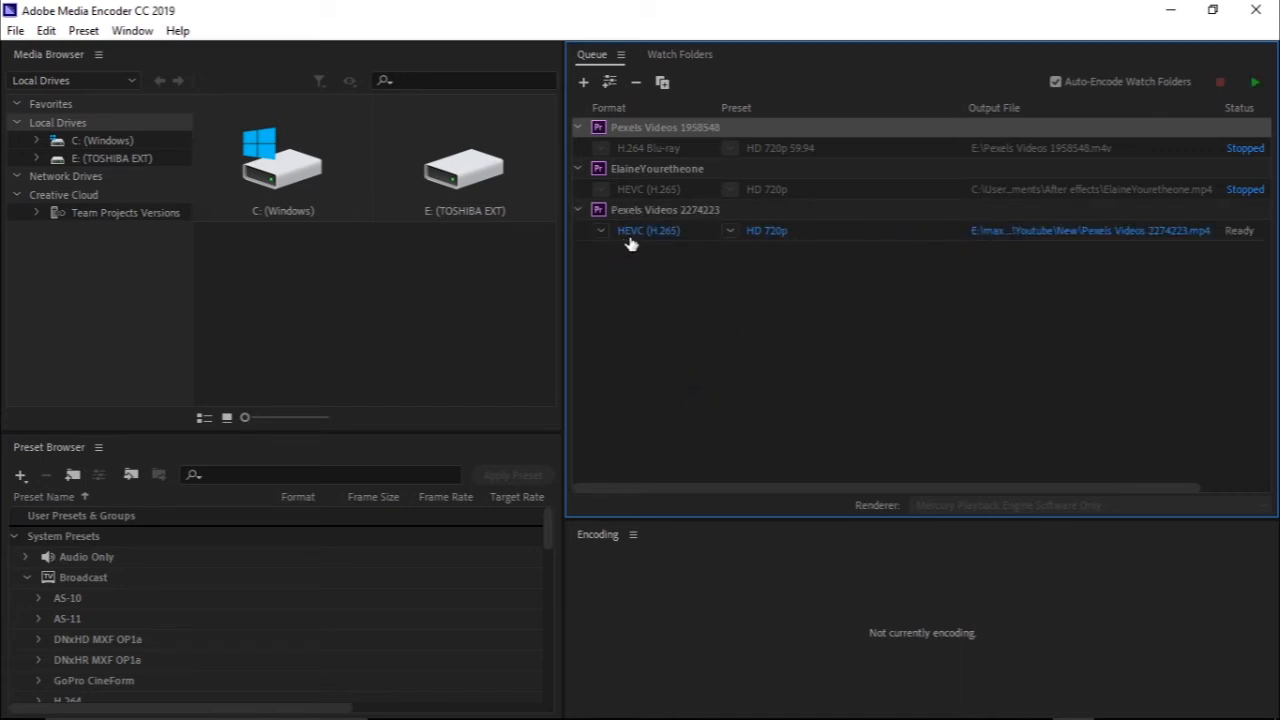
{"action": "mouse_move", "coordinate": [1063, 245]}
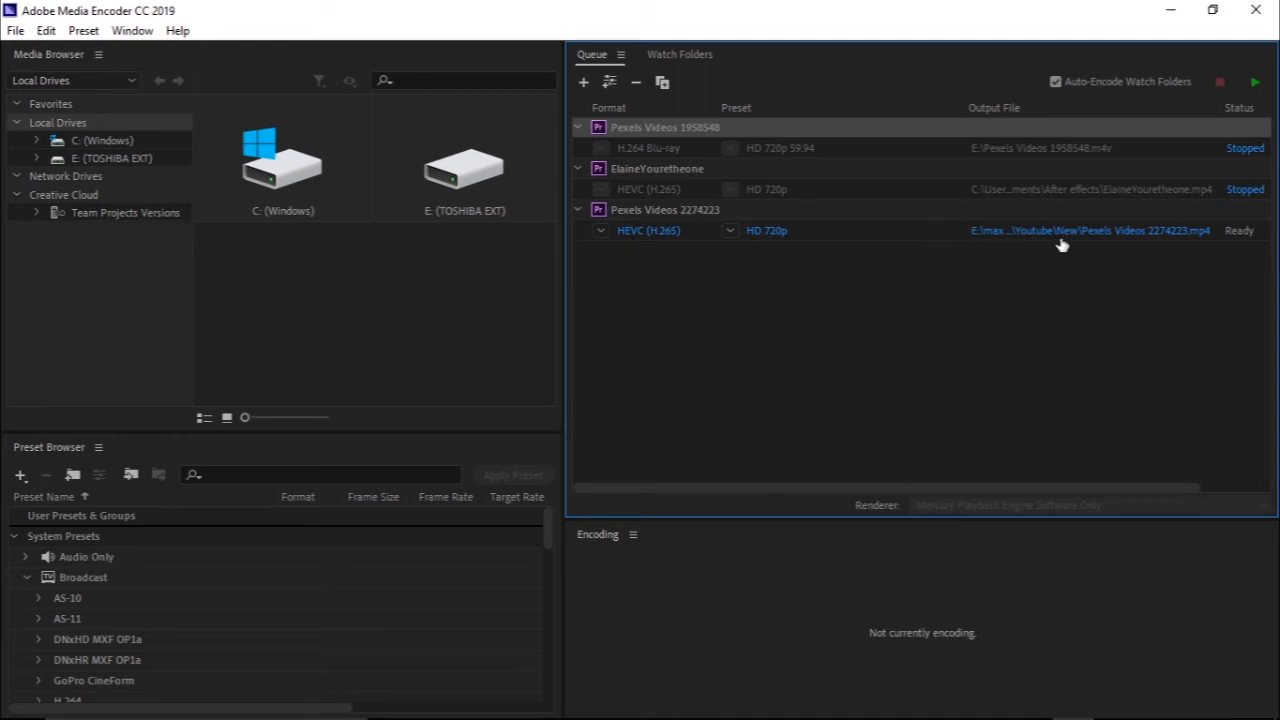
{"action": "mouse_move", "coordinate": [868, 278]}
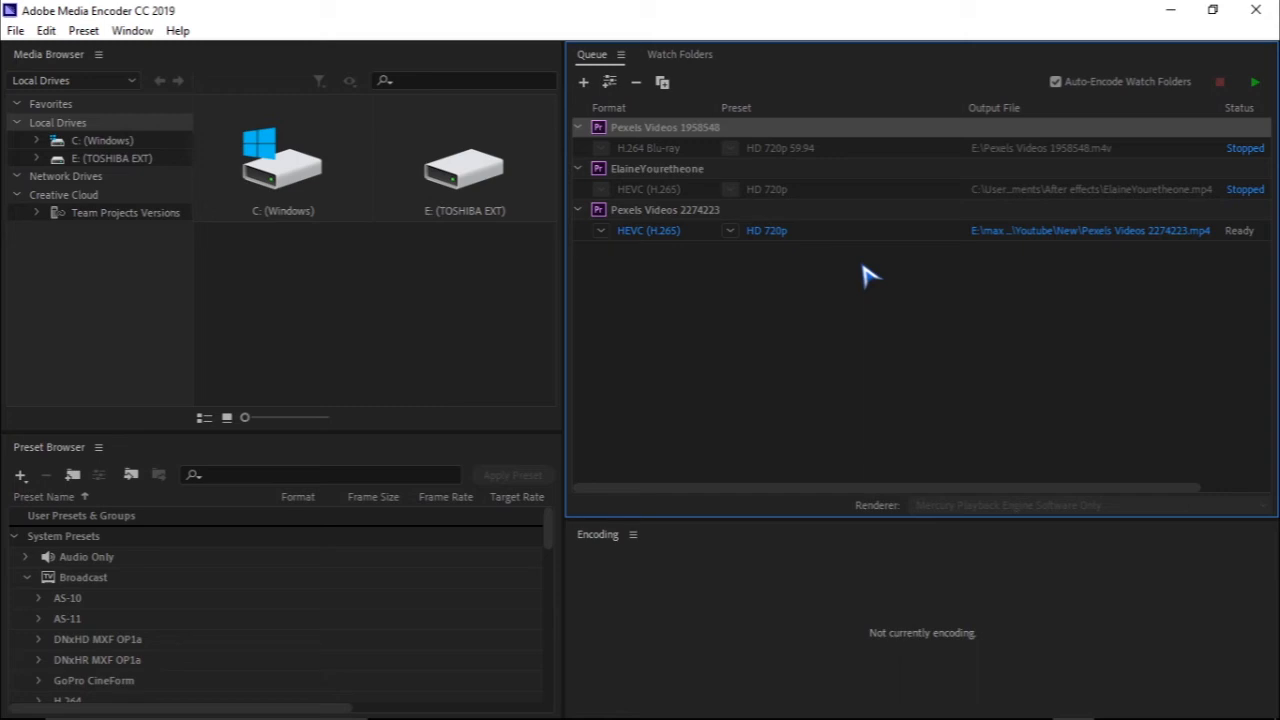
{"action": "mouse_move", "coordinate": [660, 240]}
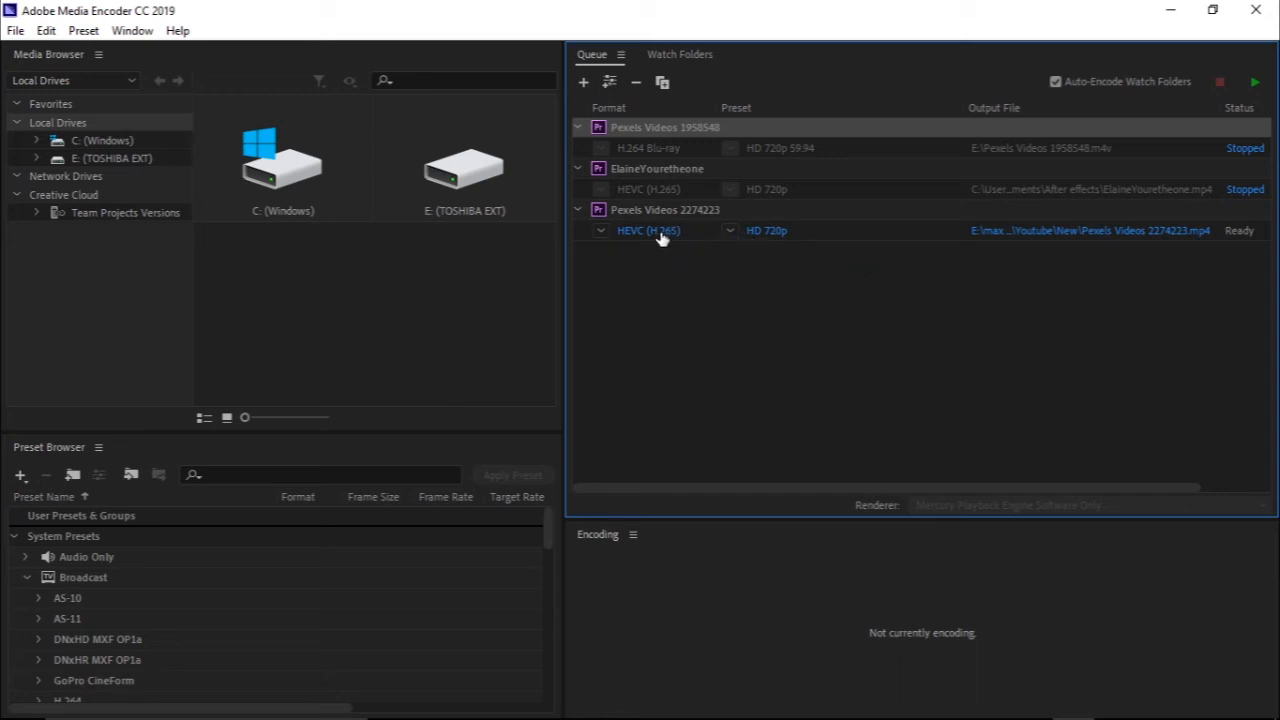
{"action": "mouse_move", "coordinate": [840, 190]}
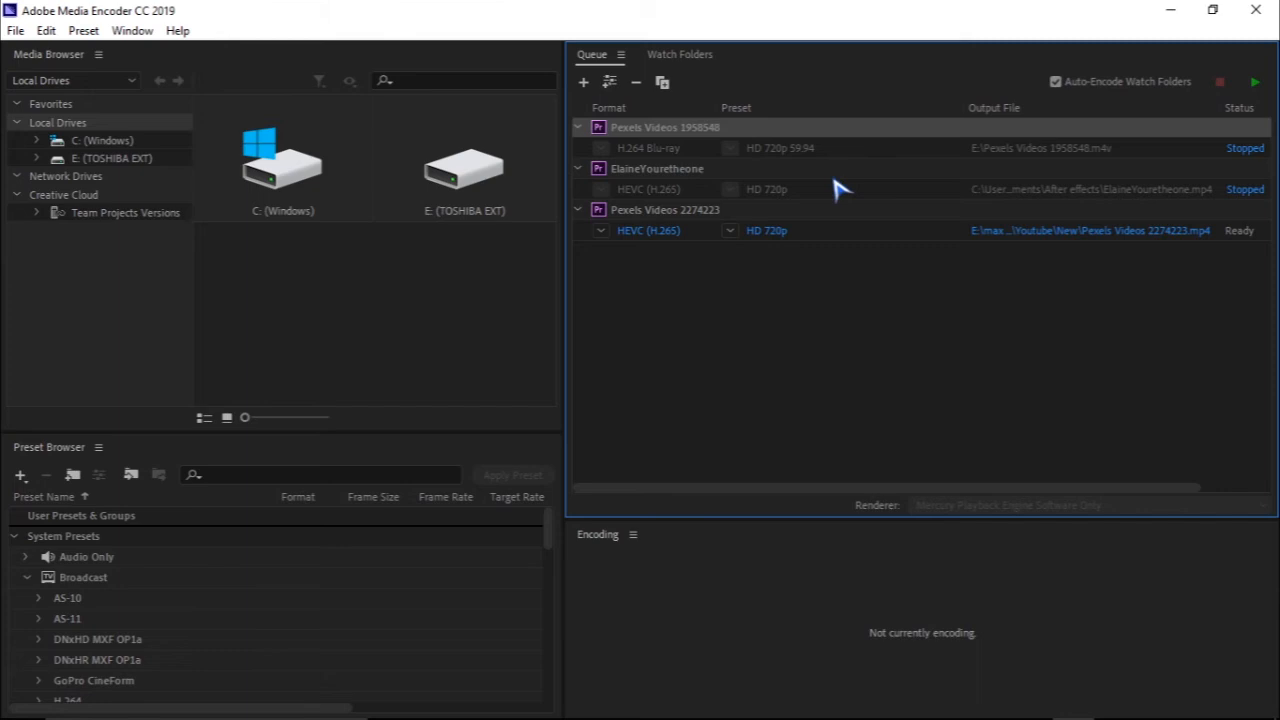
{"action": "mouse_move", "coordinate": [800, 205]}
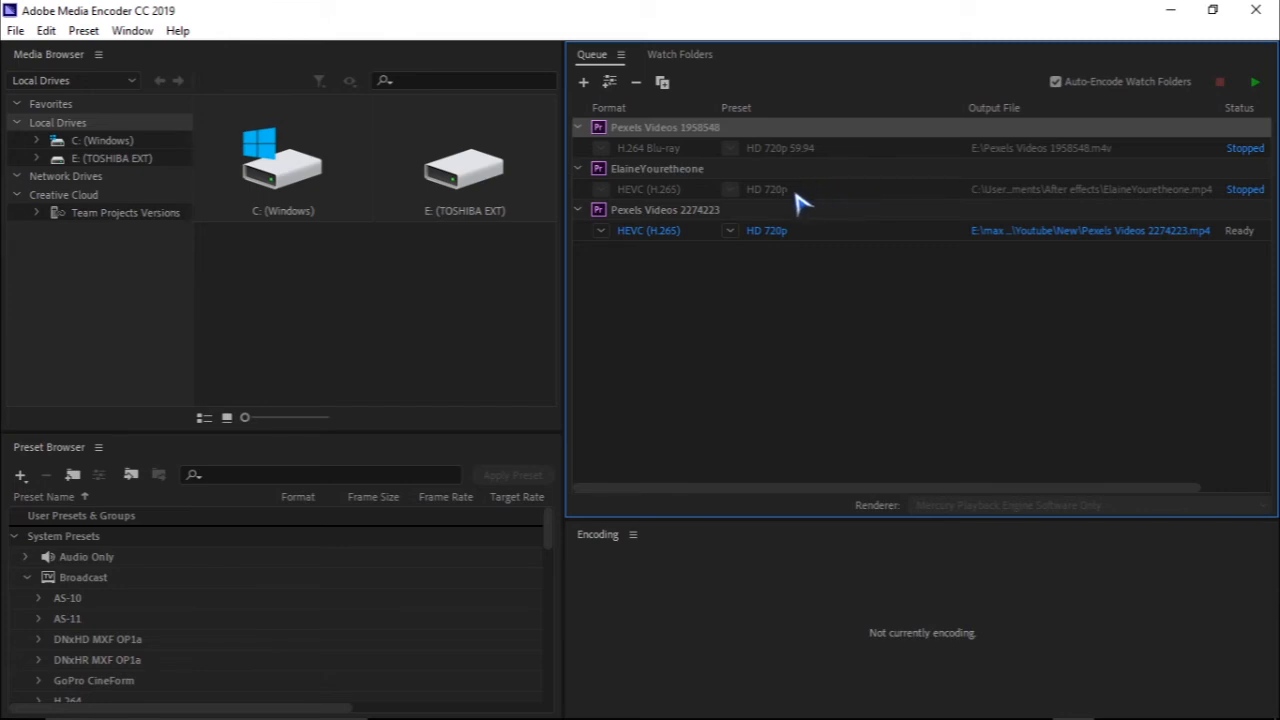
{"action": "mouse_move", "coordinate": [630, 160]}
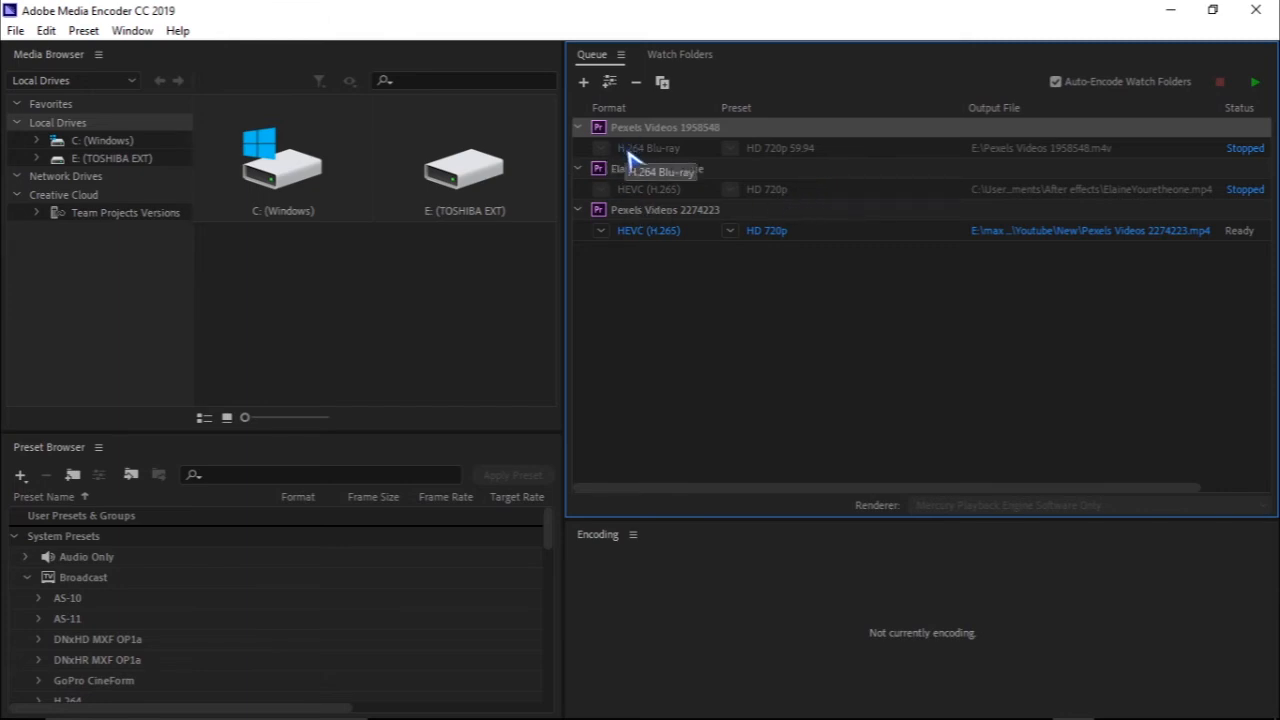
{"action": "mouse_move", "coordinate": [640, 165]}
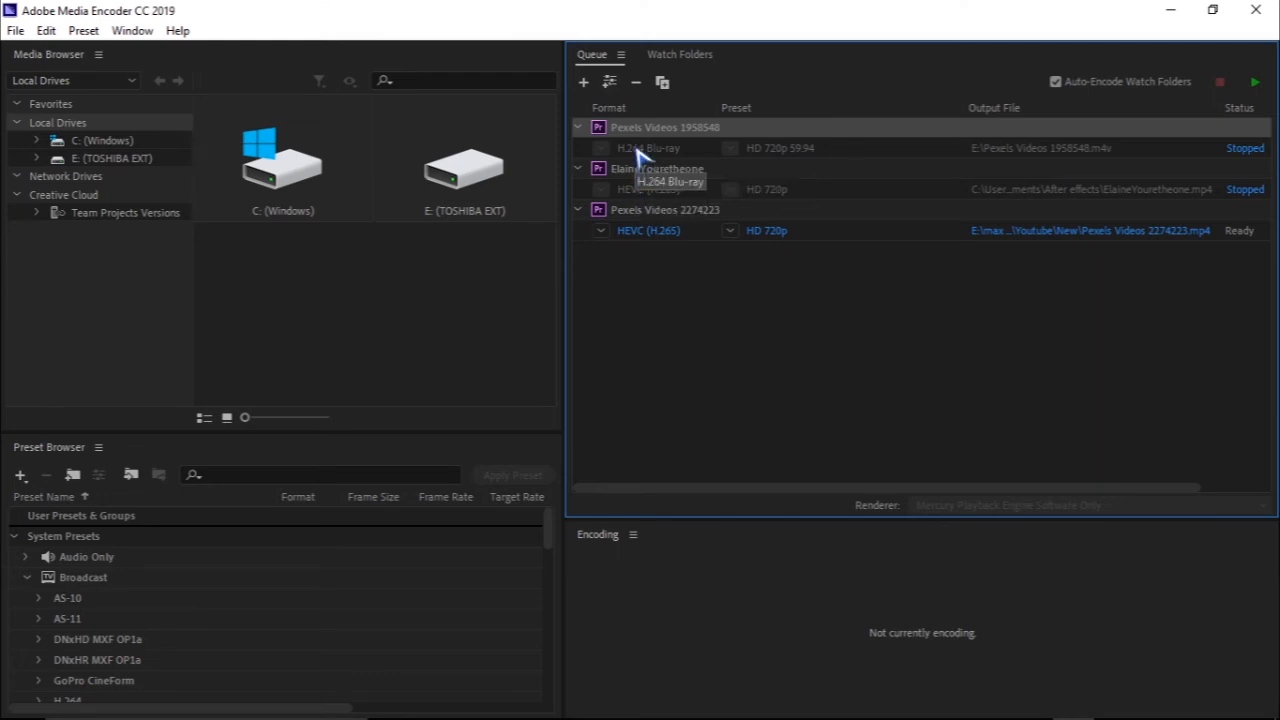
{"action": "mouse_move", "coordinate": [1250, 155]}
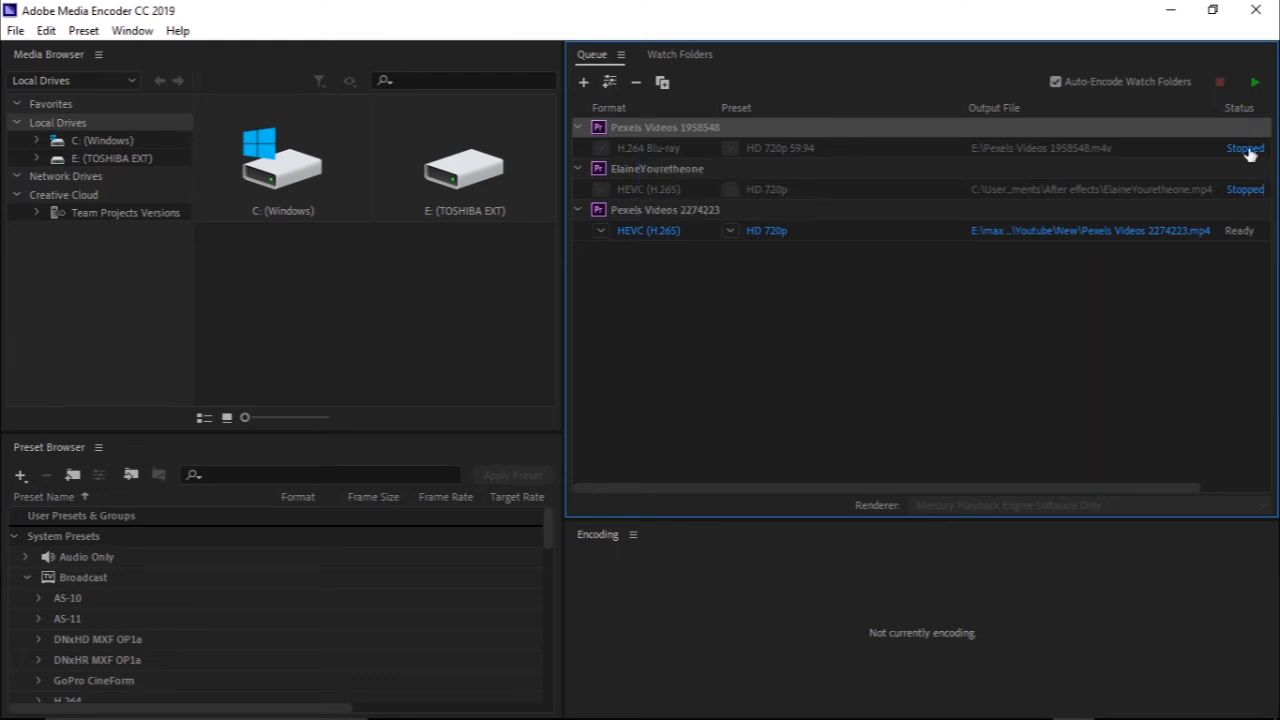
{"action": "mouse_move", "coordinate": [1260, 135]}
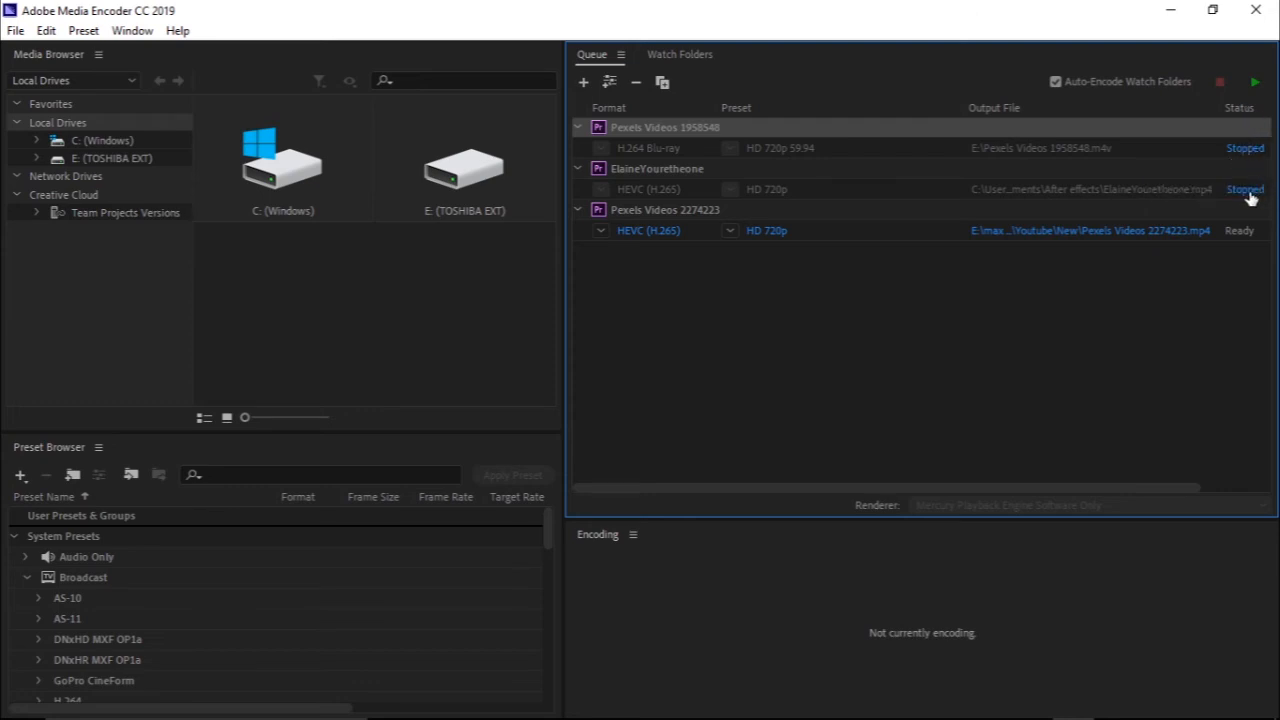
{"action": "mouse_move", "coordinate": [1245, 190]}
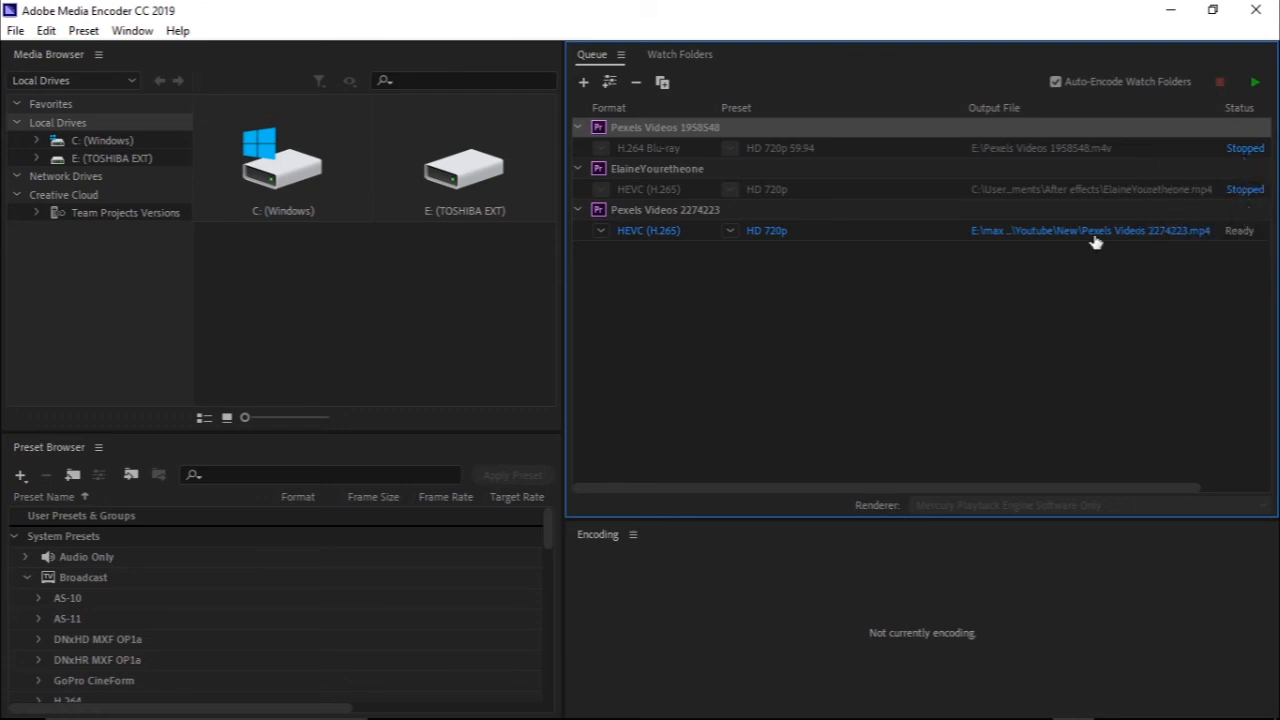
{"action": "mouse_move", "coordinate": [1250, 245]}
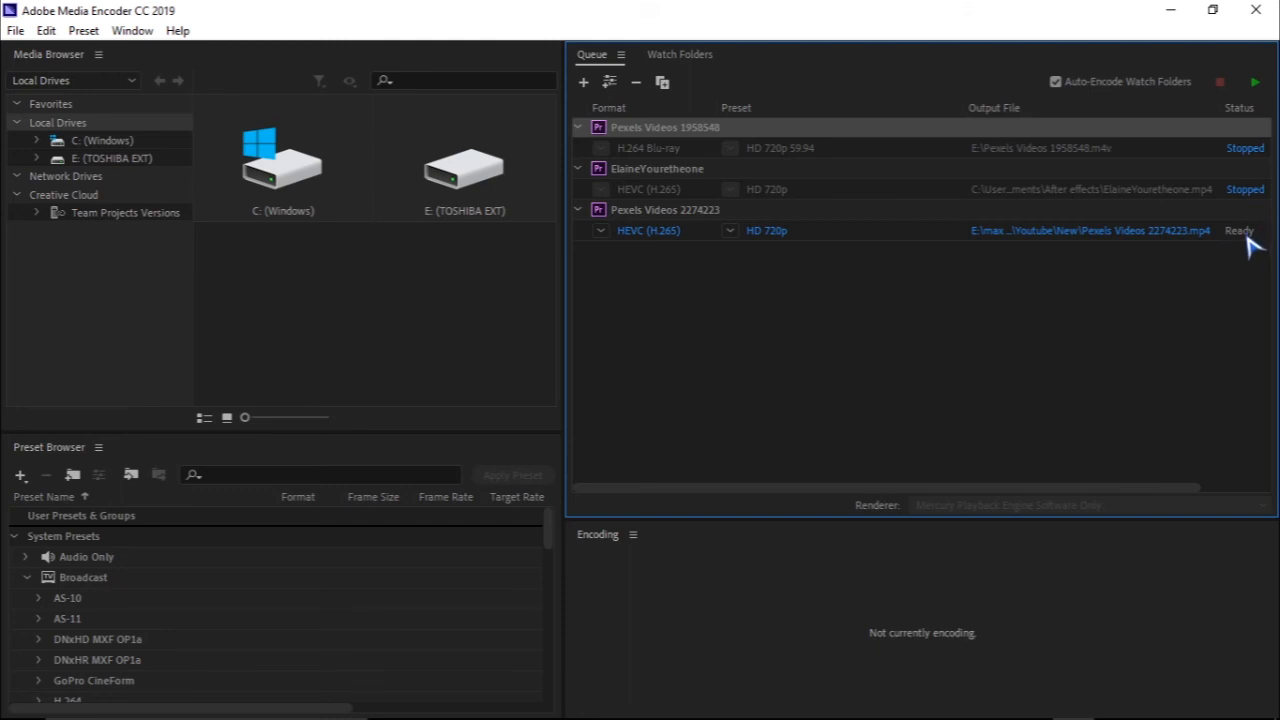
{"action": "mouse_move", "coordinate": [915, 275]}
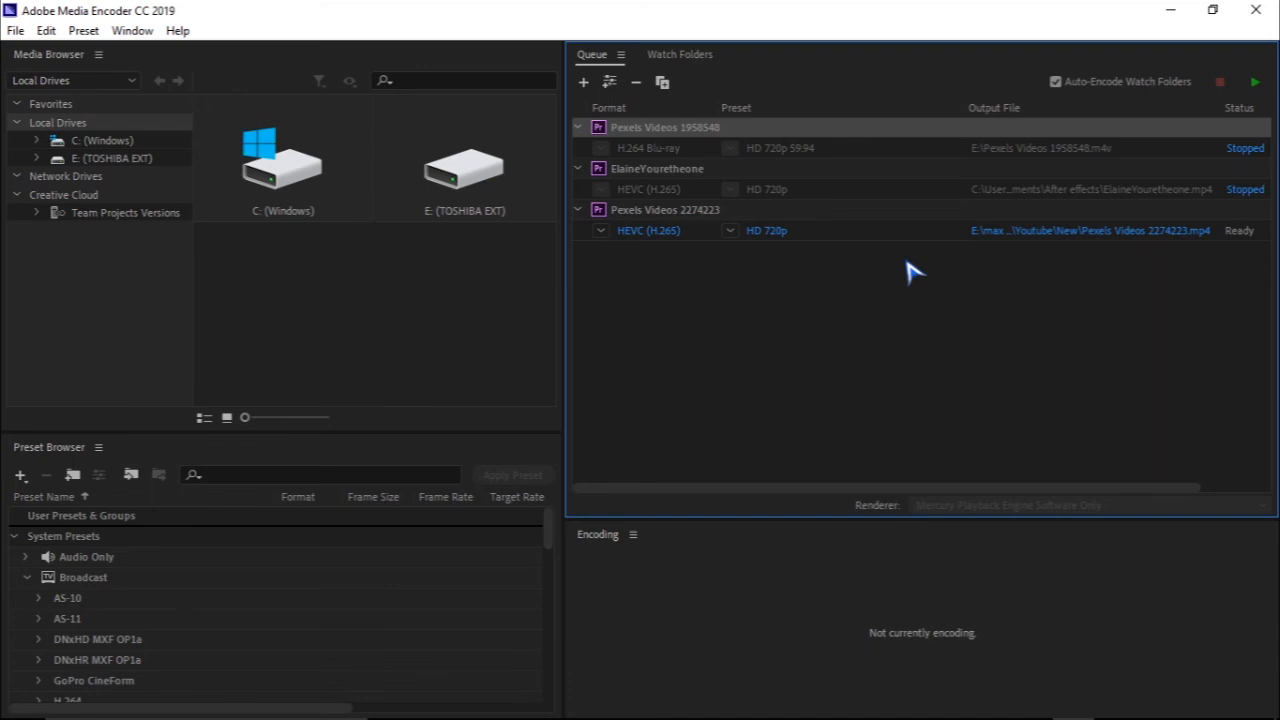
{"action": "mouse_move", "coordinate": [1255, 82]}
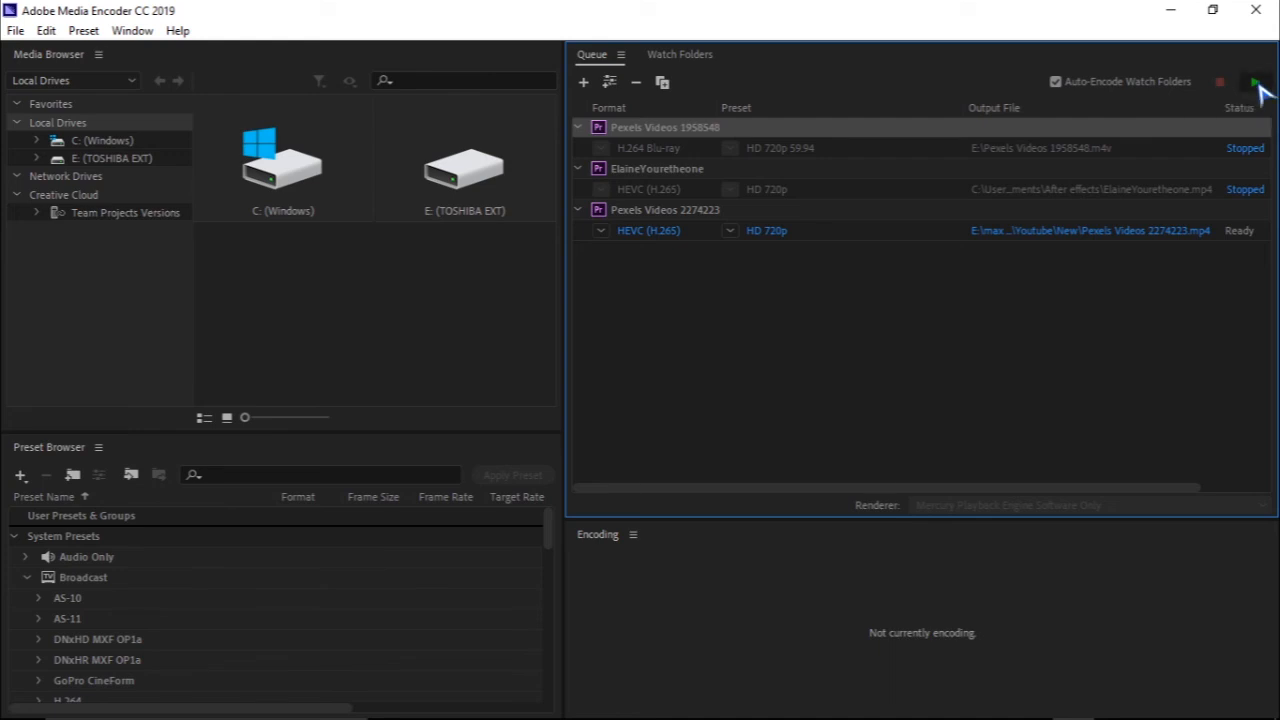
Step: Start the Media Encoder queue to encode the Pexels Videos 2274223 HEVC 720p job
{"action": "left_click", "coordinate": [1258, 82]}
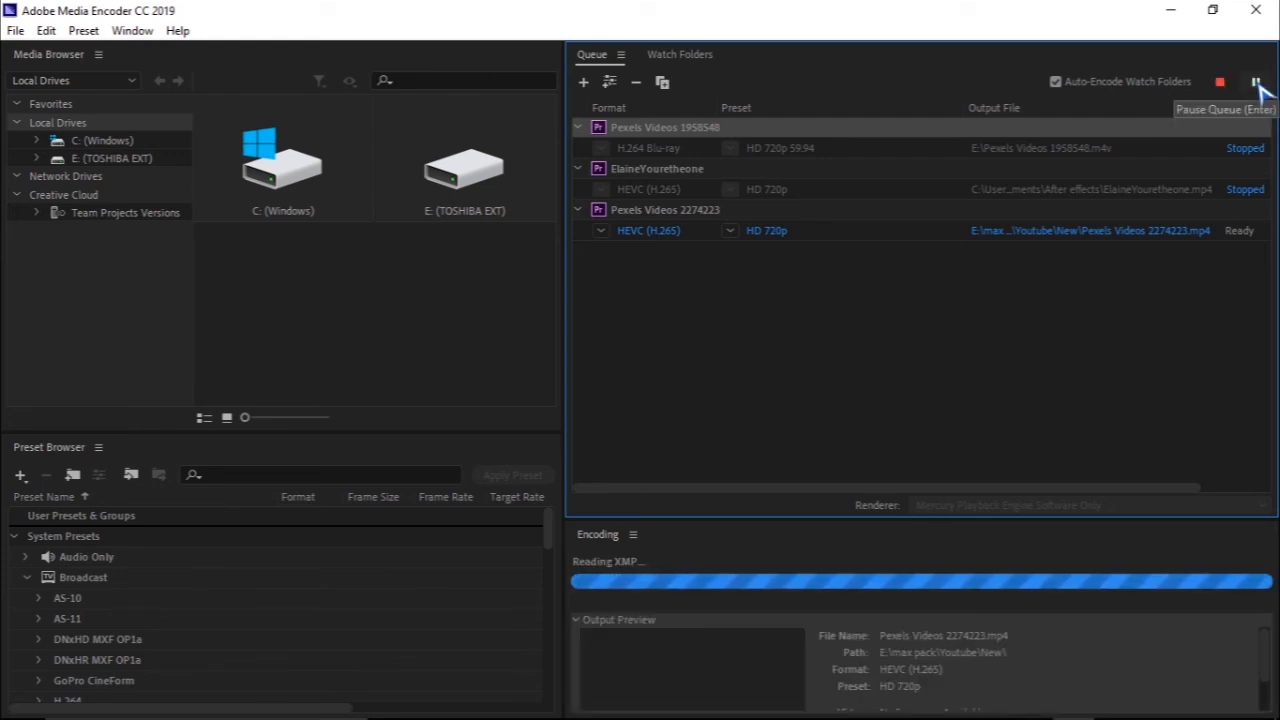
{"action": "mouse_move", "coordinate": [1013, 338]}
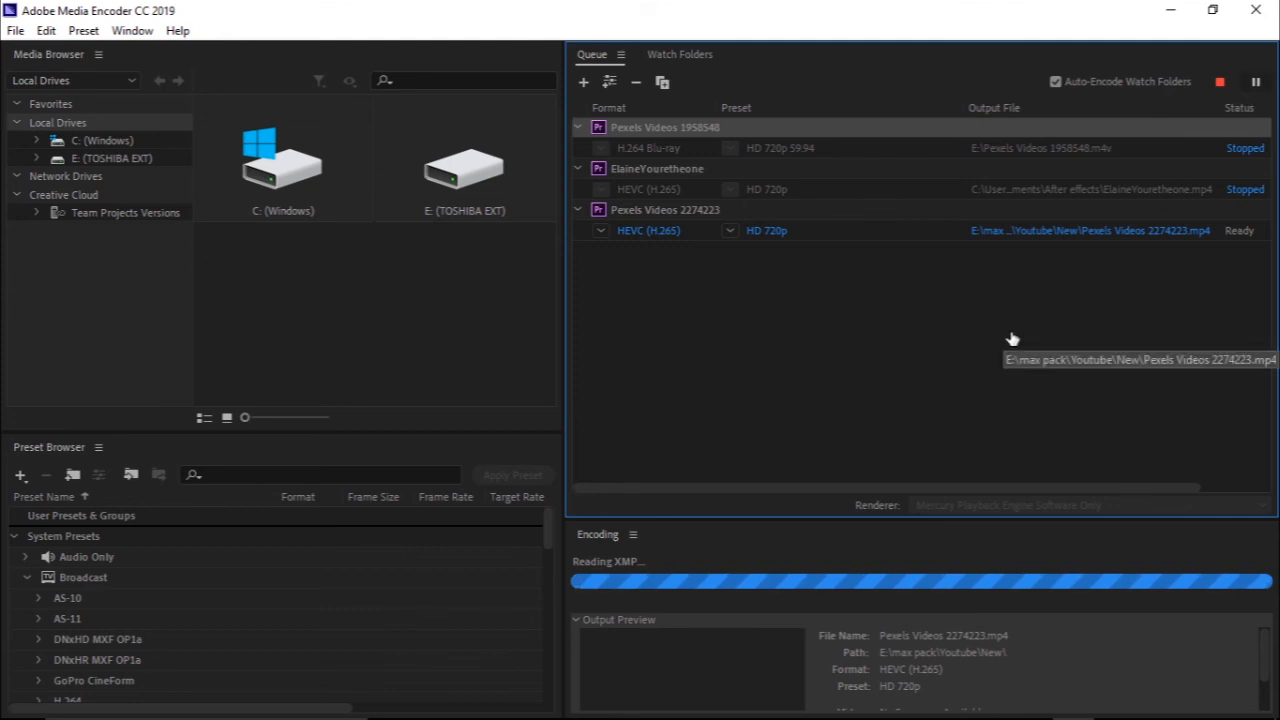